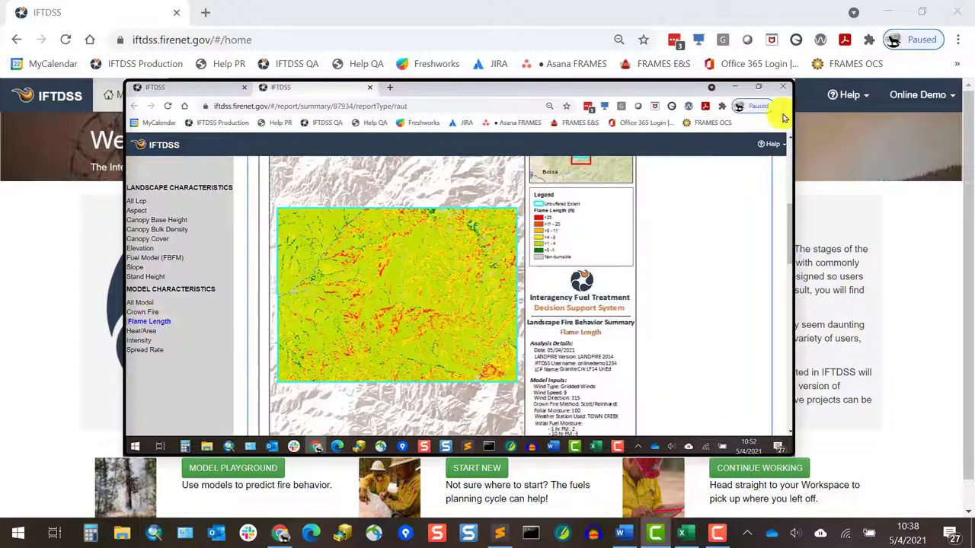
Step: Scroll down the Landscape Evaluation stage page
scroll("down", 3)
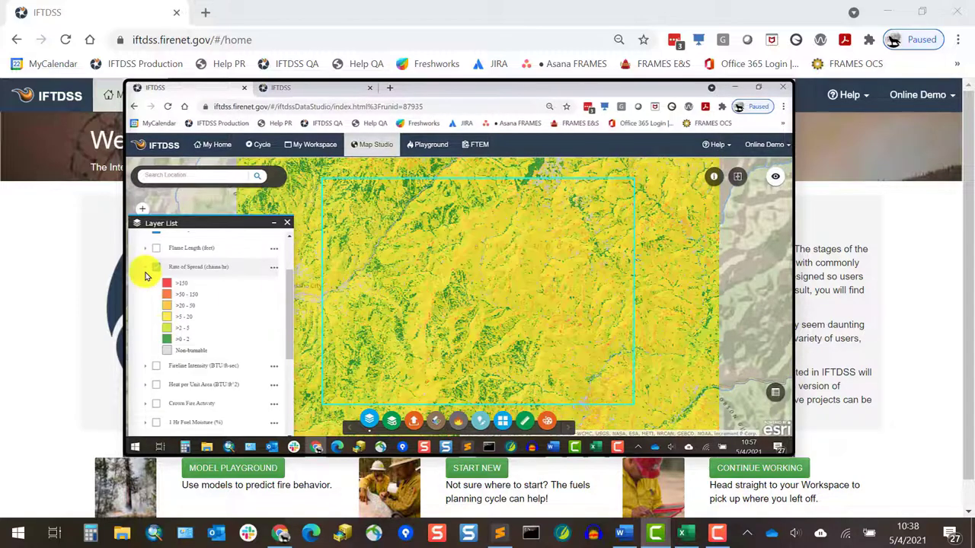
mouse_move(155, 272)
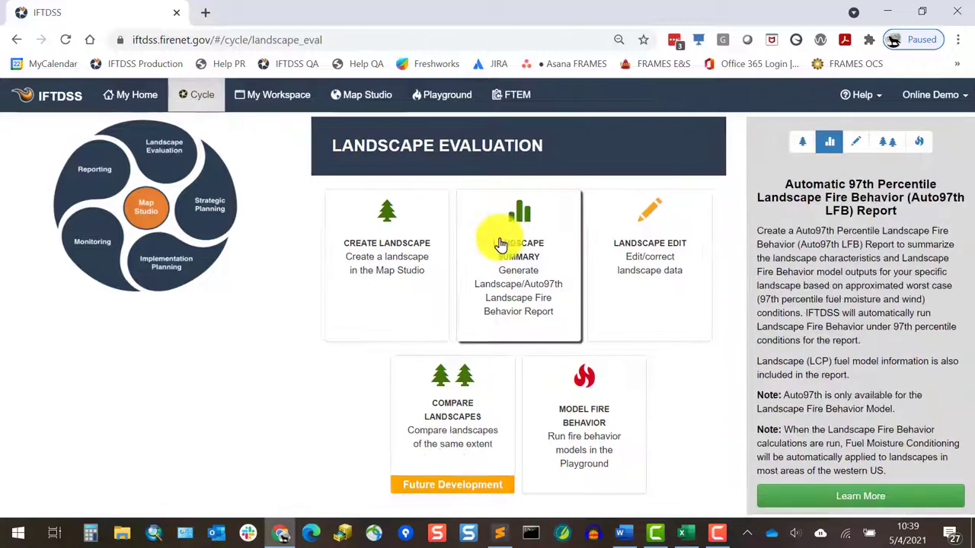
Step: Start a Landscape Summary for the Granite Crk LF14 UnEd landscape from My Landscapes
left_click(503, 244)
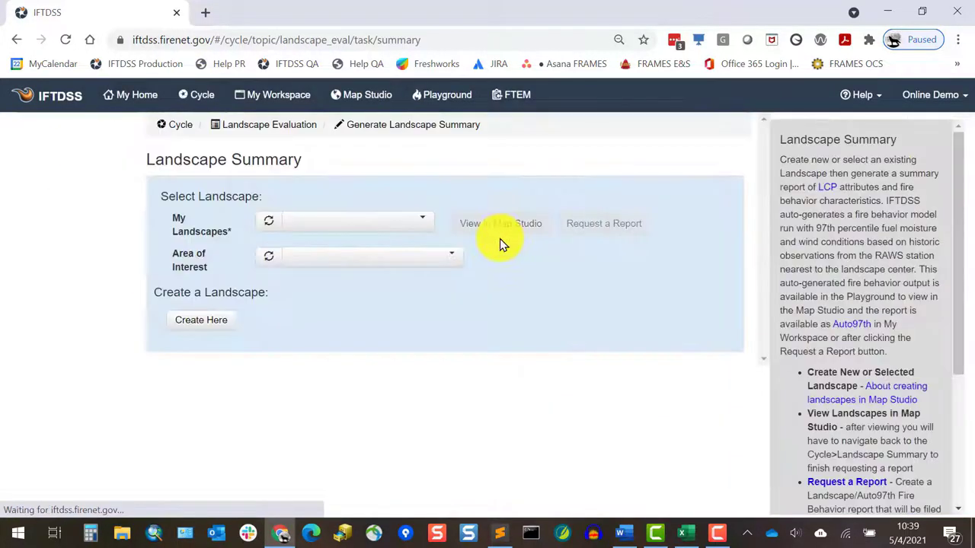
left_click(347, 220)
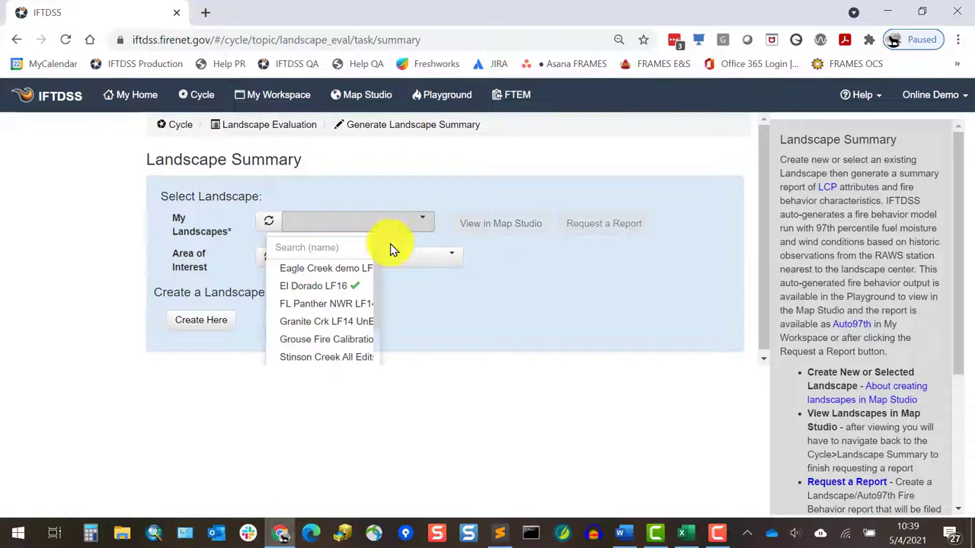
left_click(325, 321)
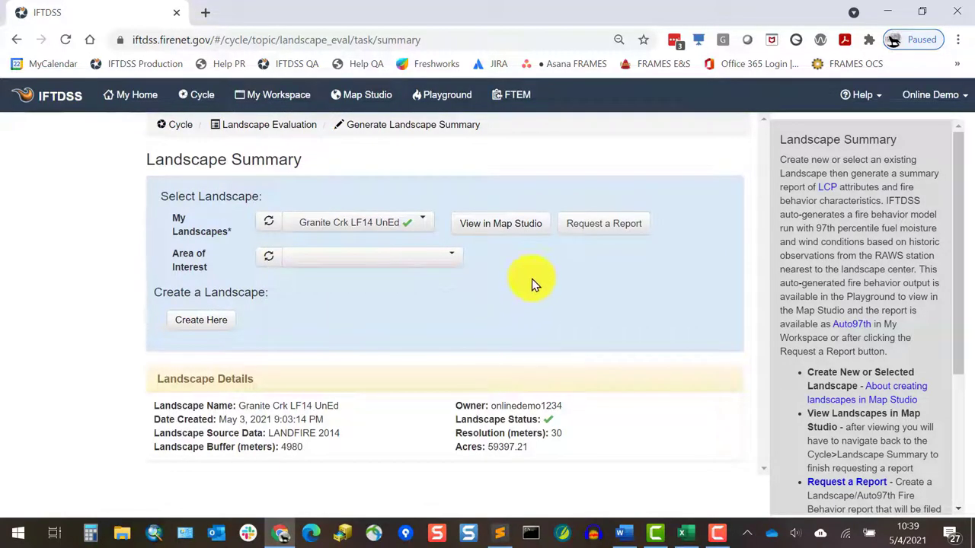
mouse_move(599, 251)
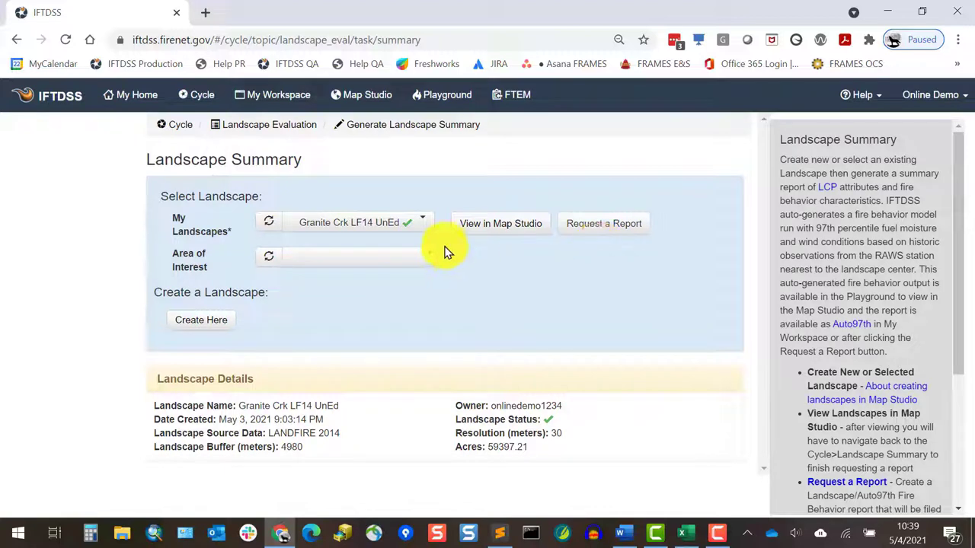
mouse_move(442, 266)
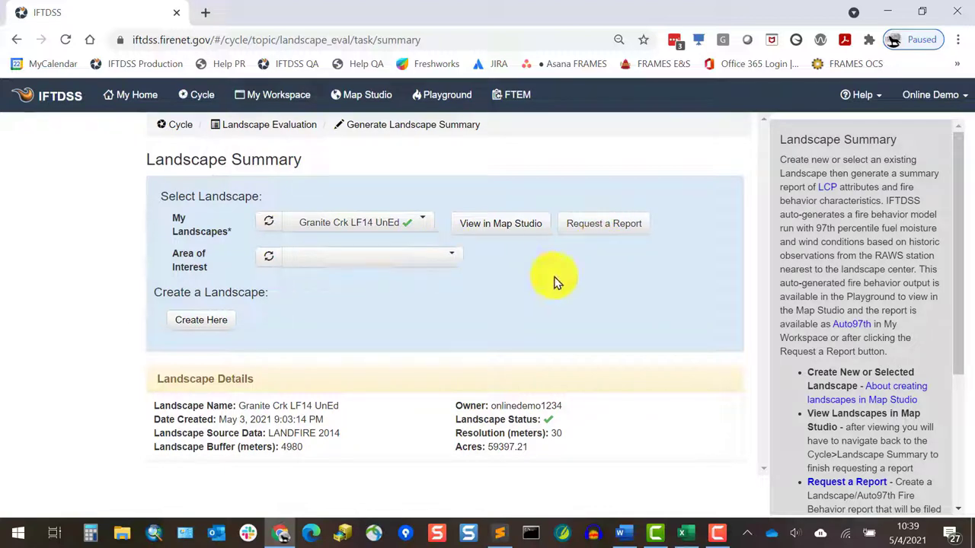
Step: Request and create the Landscape/Auto97th Fire Behavior Report, then open it in a new tab
left_click(604, 224)
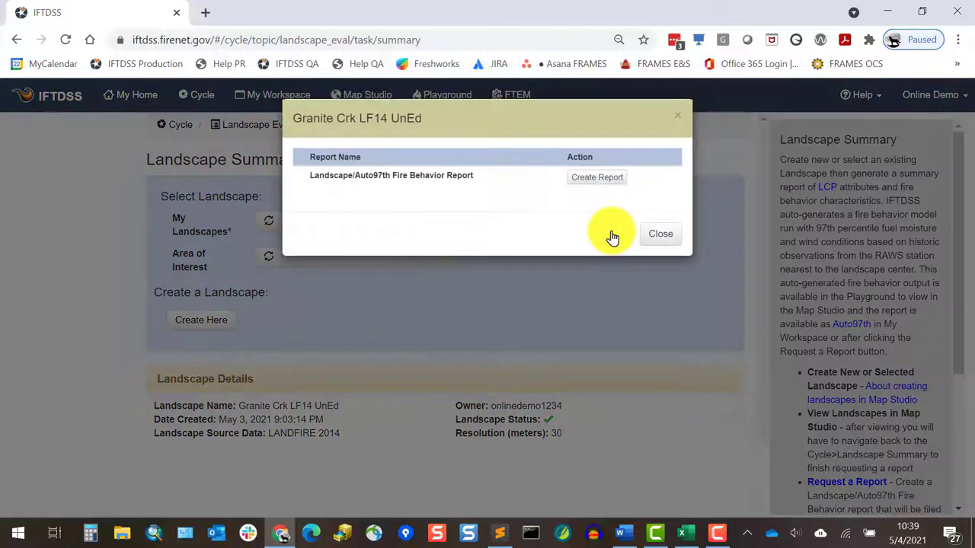
left_click(597, 176)
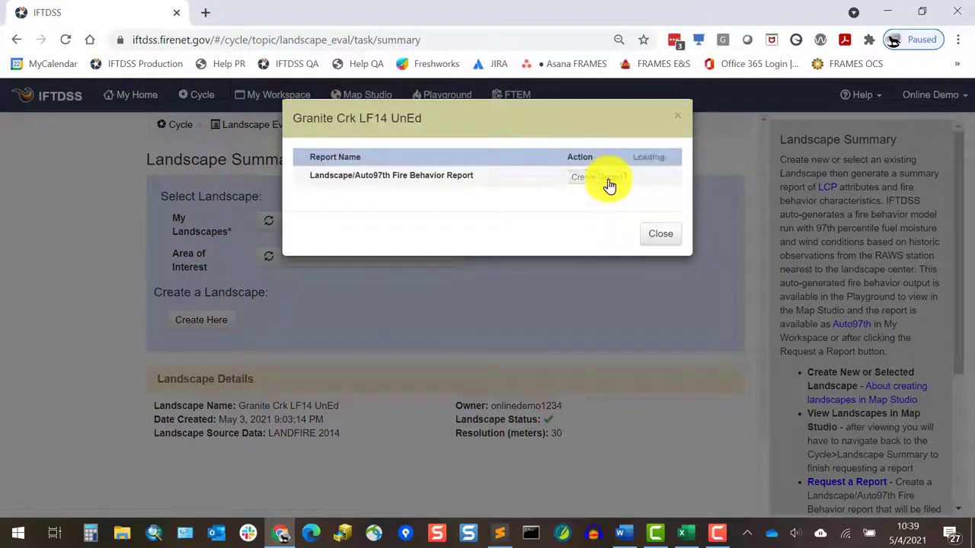
left_click(597, 177)
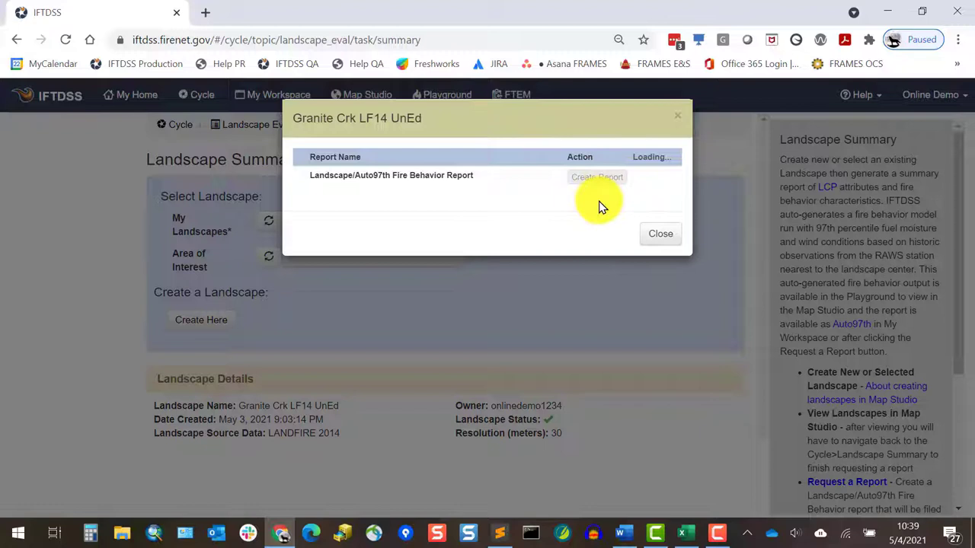
left_click(596, 177)
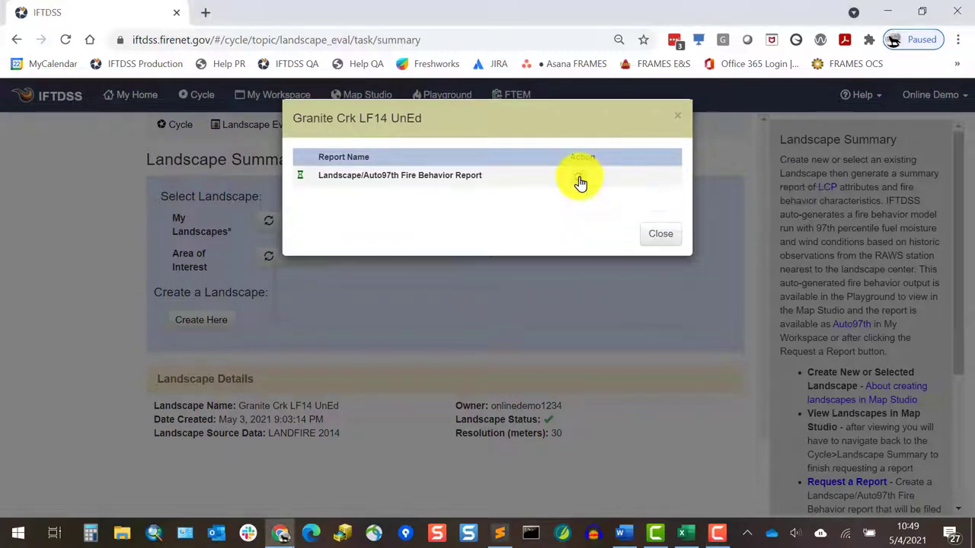
left_click(581, 183)
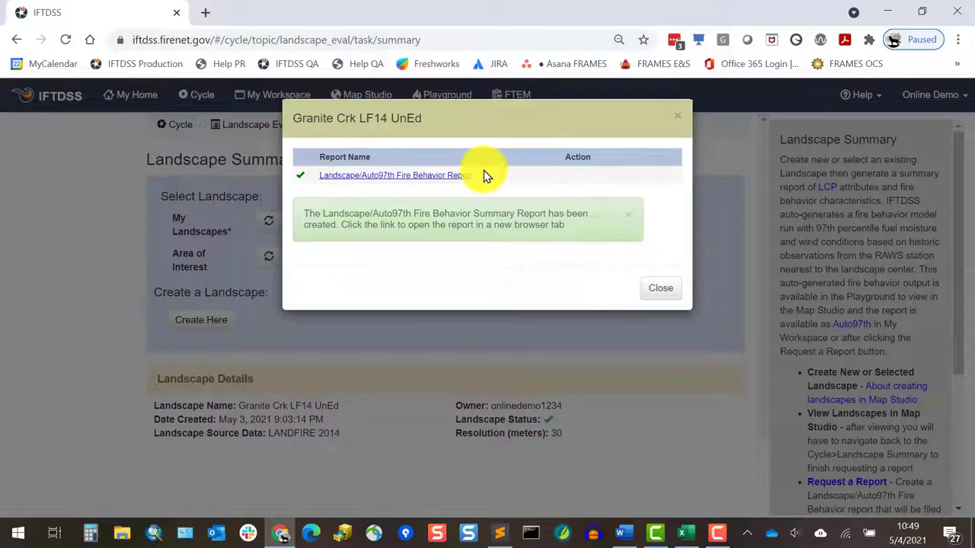
left_click(391, 175)
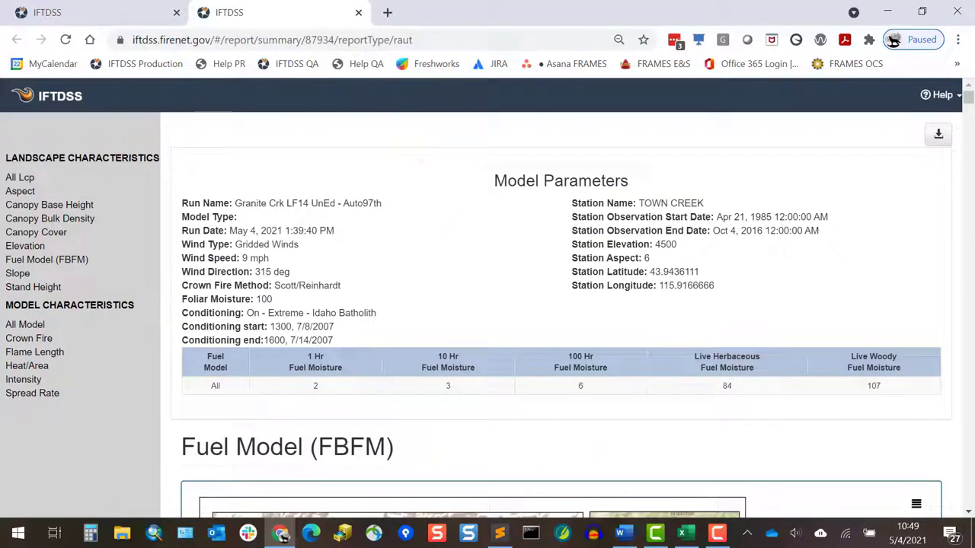
Step: Go to My Workspace and open the Granite Creek Project folder
left_click(271, 94)
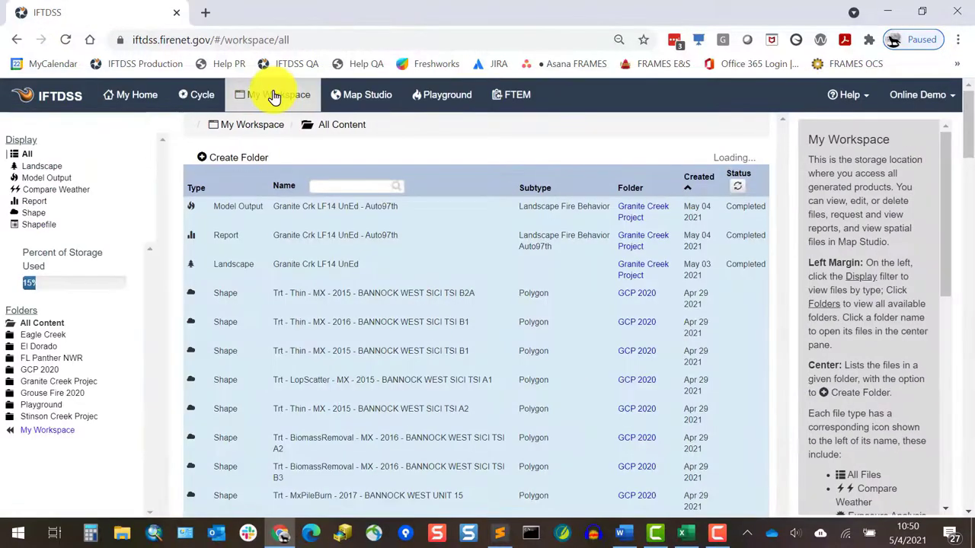
mouse_move(278, 107)
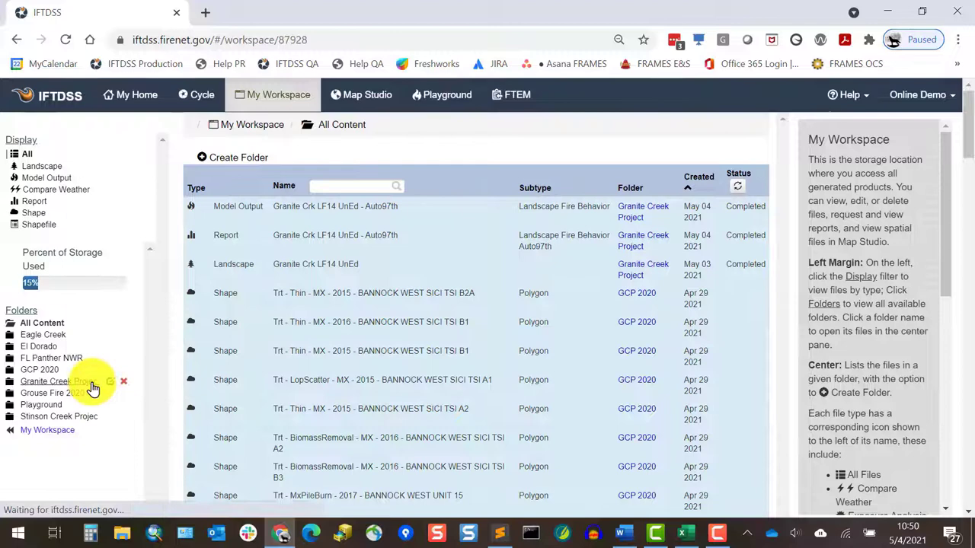
left_click(49, 382)
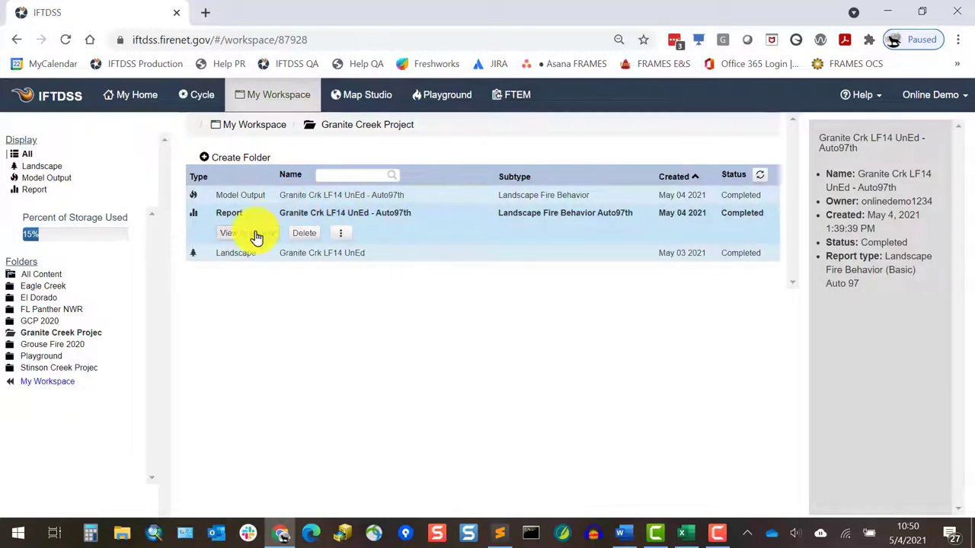
Step: Open the Auto97th report's View Summary from the Report row
left_click(229, 233)
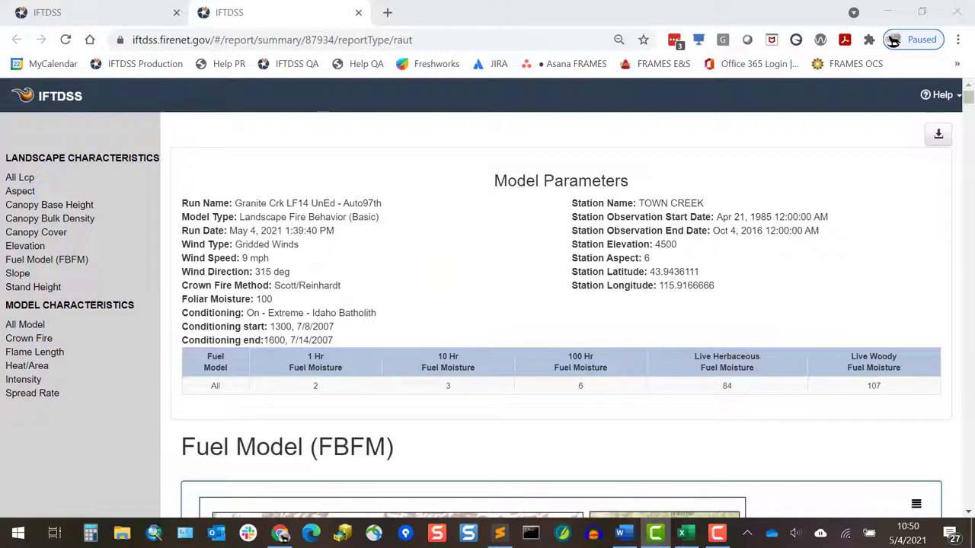
mouse_move(651, 186)
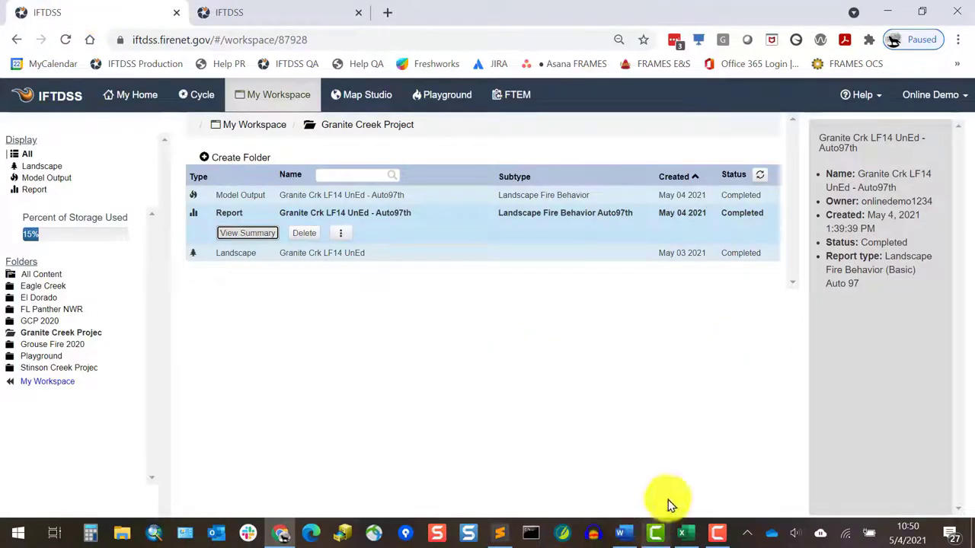
mouse_move(567, 385)
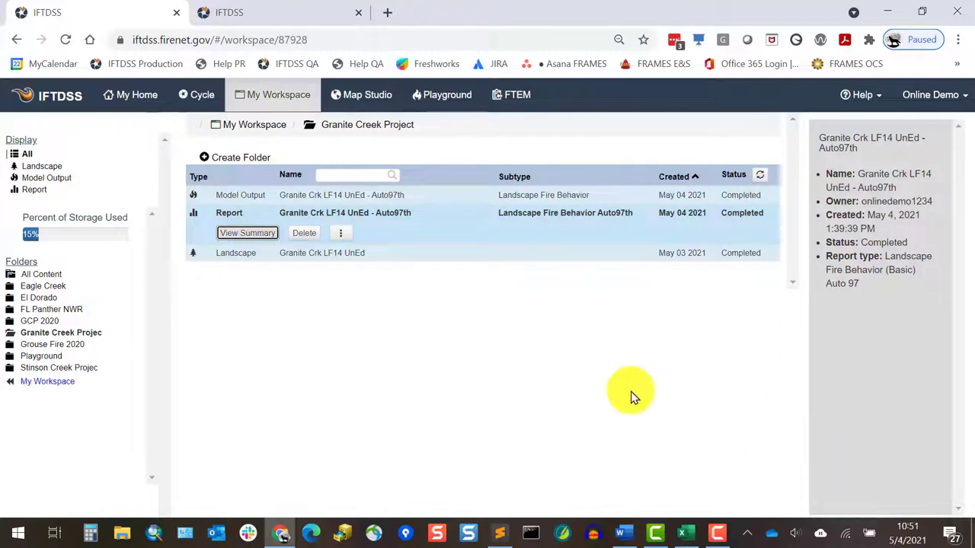
Step: Return to the report tab and scroll through the Fuel Model map and charts
left_click(246, 233)
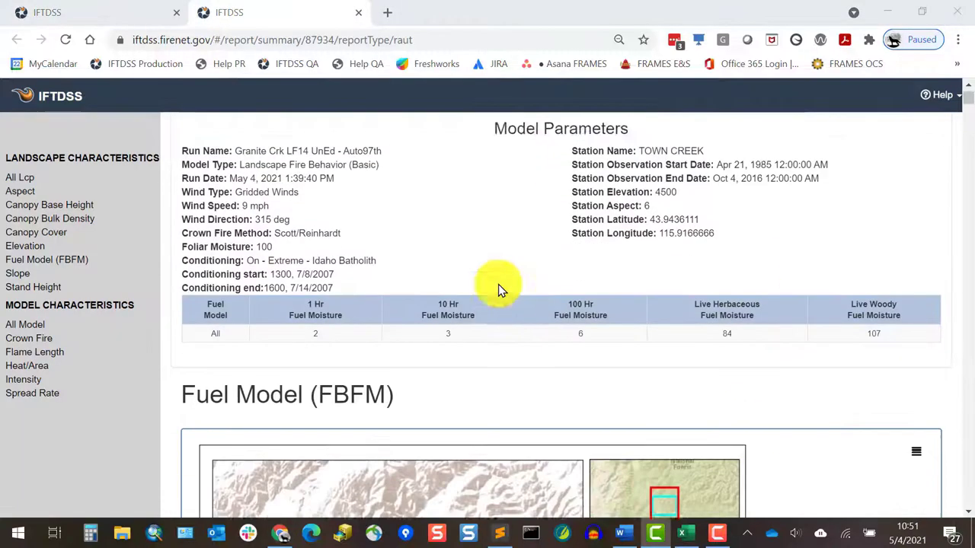
scroll("down", 3)
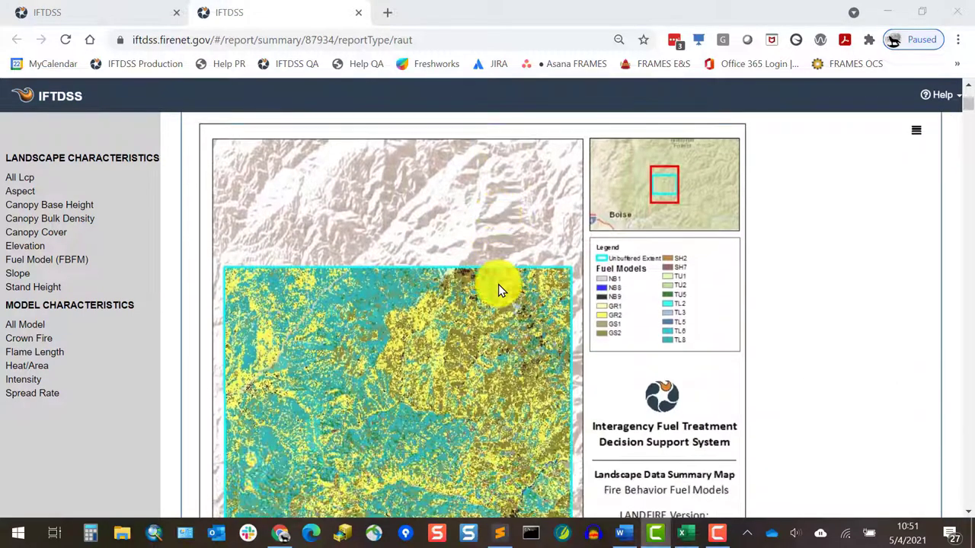
scroll("down", 3)
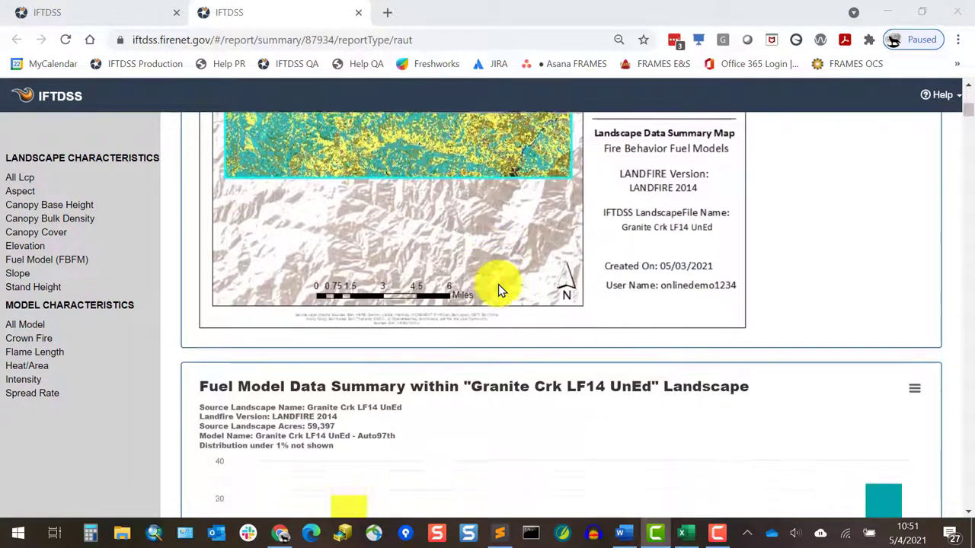
scroll("down", 3)
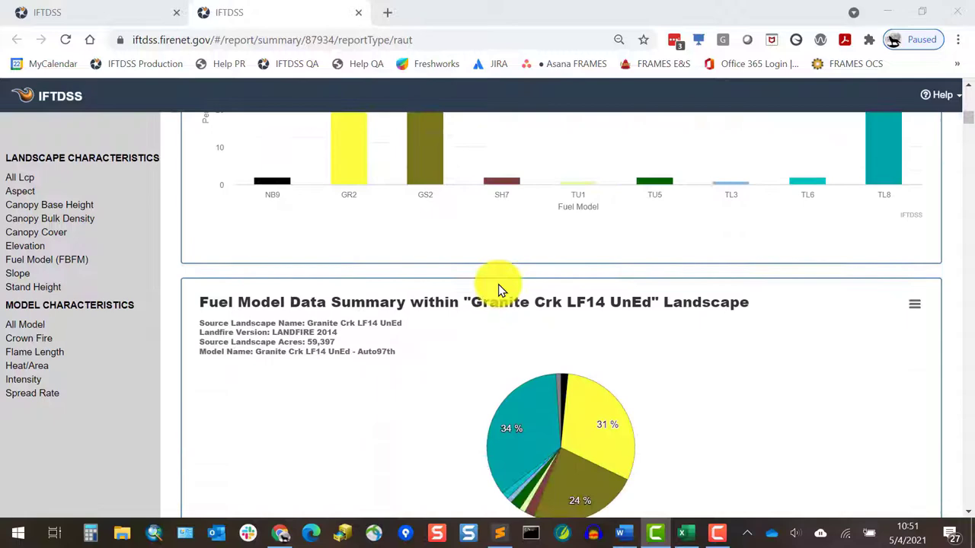
scroll("down", 3)
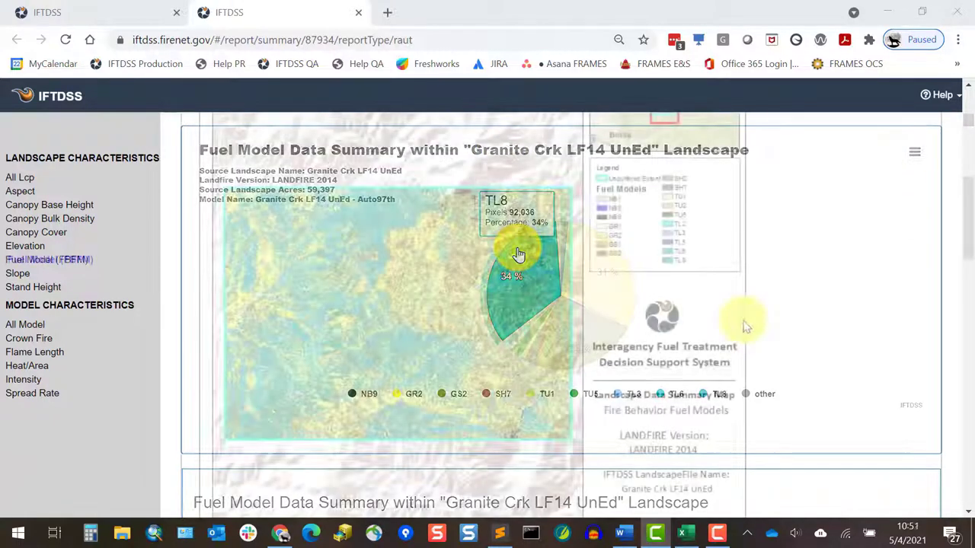
Step: Jump to the Flame Length section and scroll to its chart
left_click(34, 352)
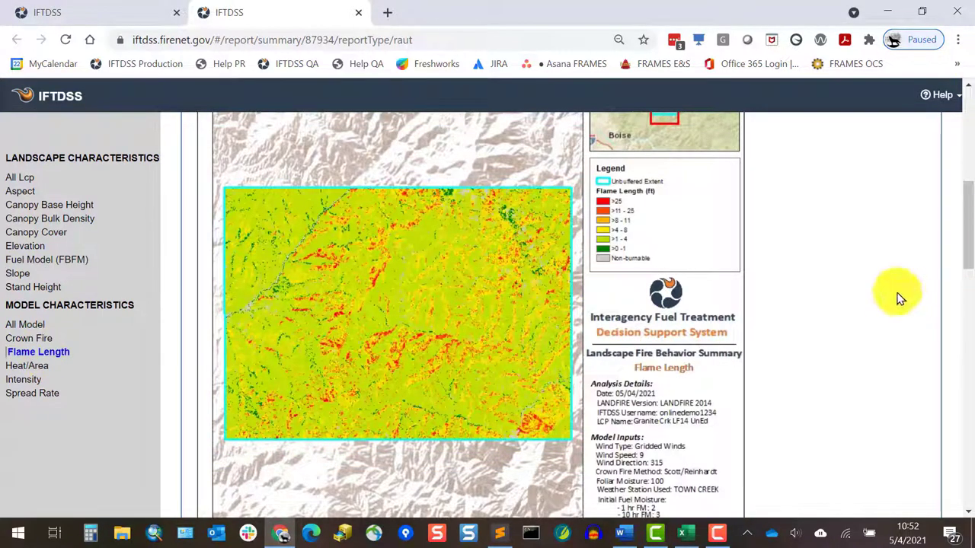
scroll("down", 3)
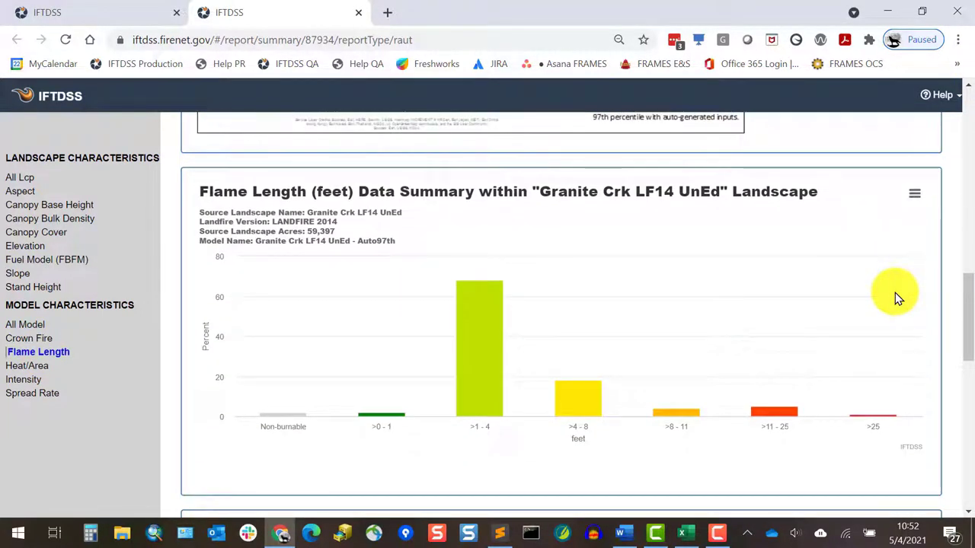
scroll("down", 3)
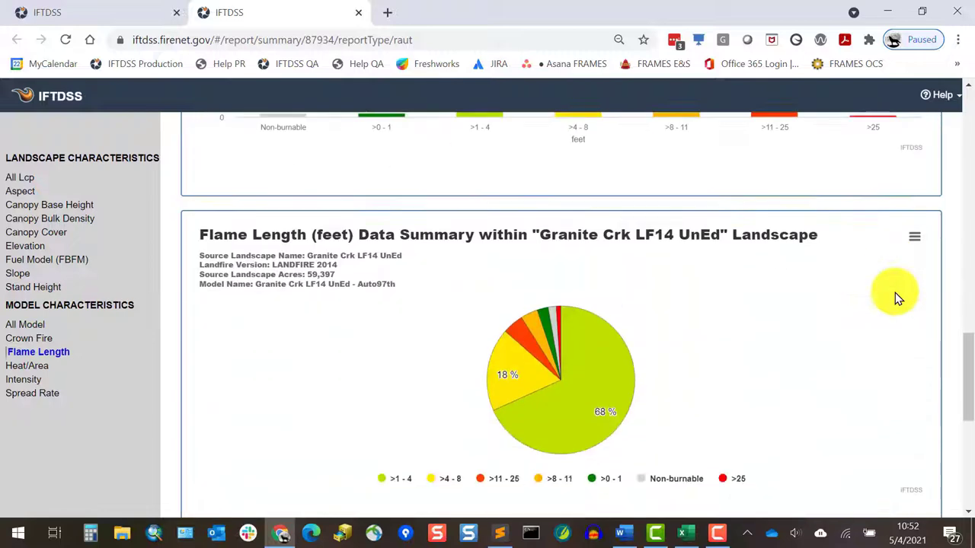
Step: Browse the Fireline Intensity, Canopy Cover, Canopy Base Height and Rate of Spread charts, ending on Intensity
scroll("down", 3)
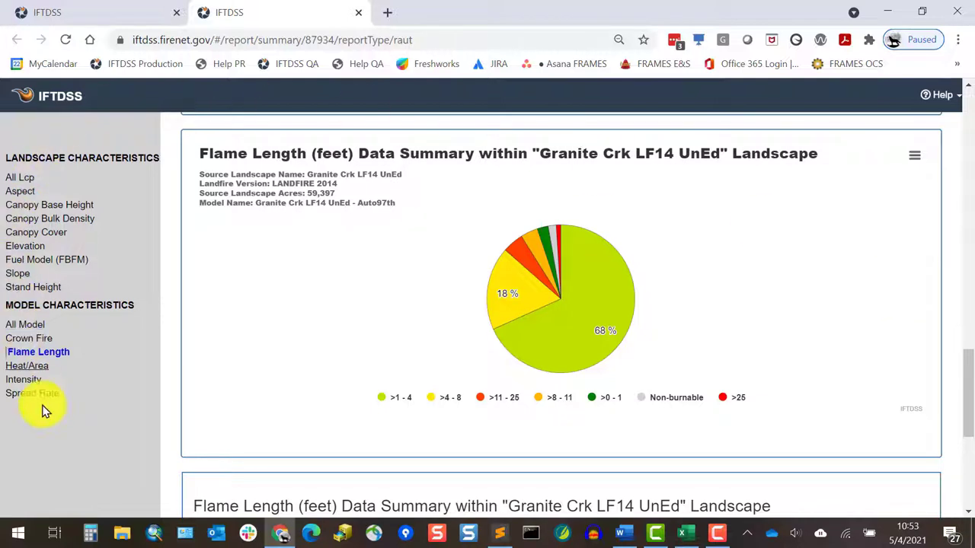
left_click(26, 379)
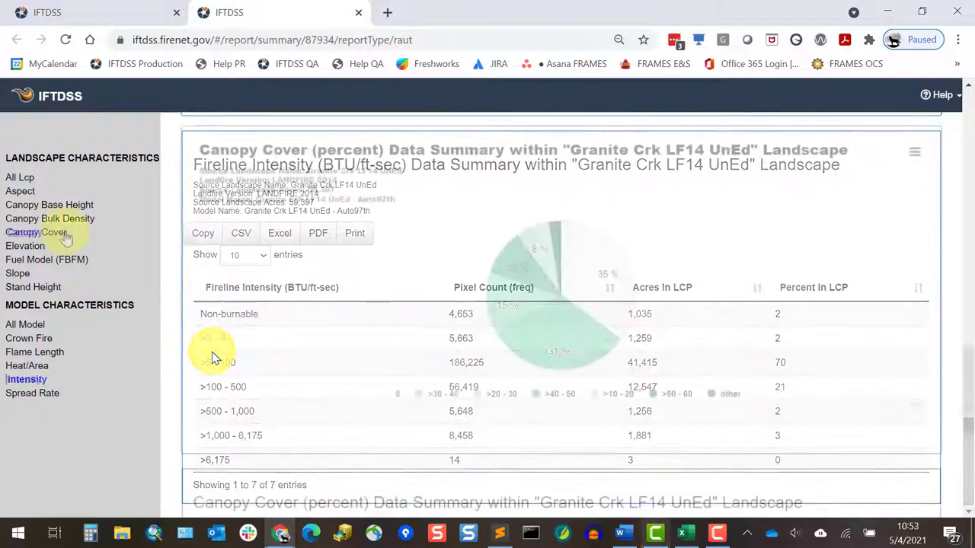
left_click(38, 232)
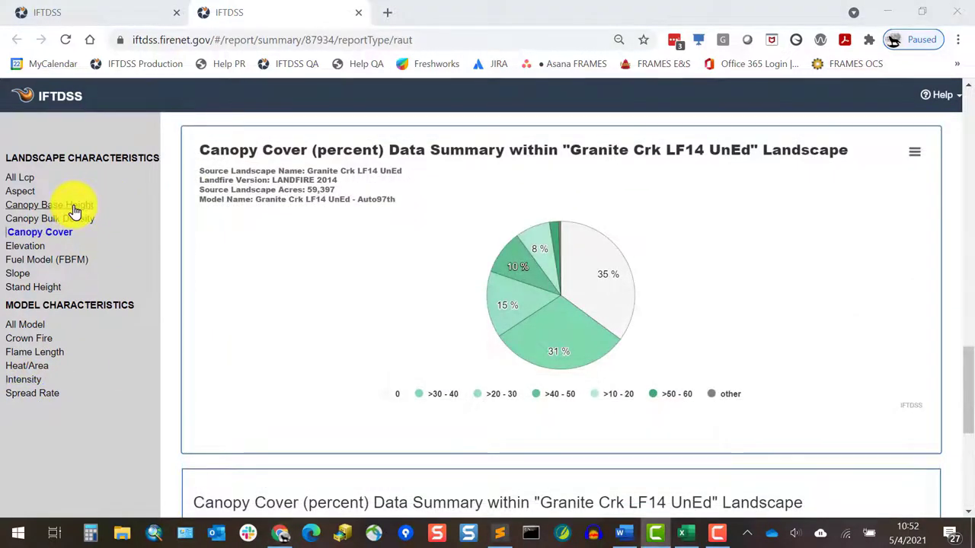
left_click(51, 205)
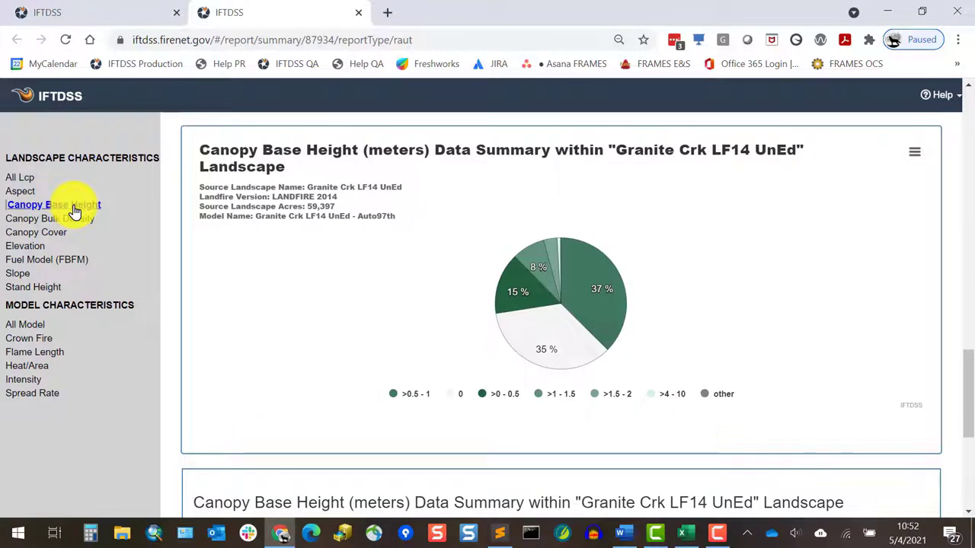
left_click(32, 393)
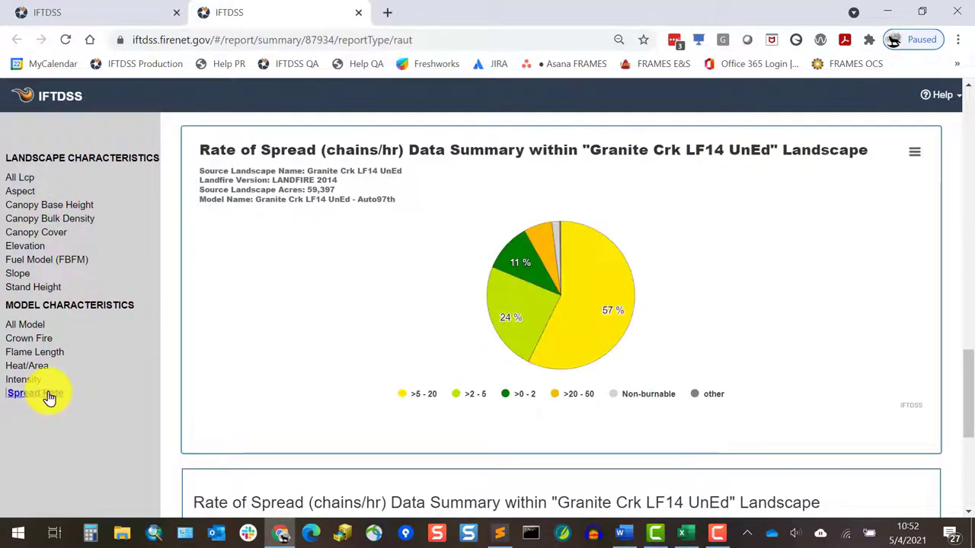
left_click(26, 379)
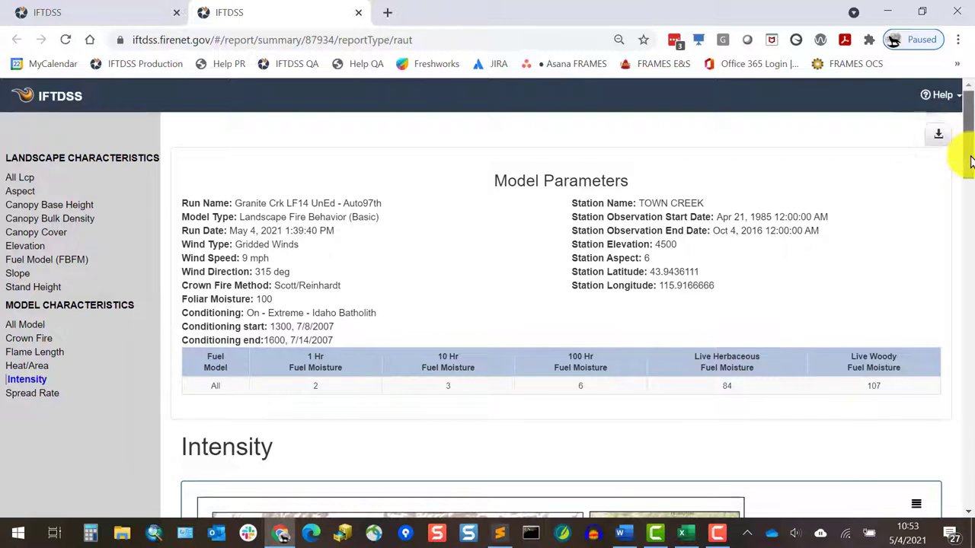
Step: Scroll the Intensity section, then switch to the My Workspace tab
scroll("down", 3)
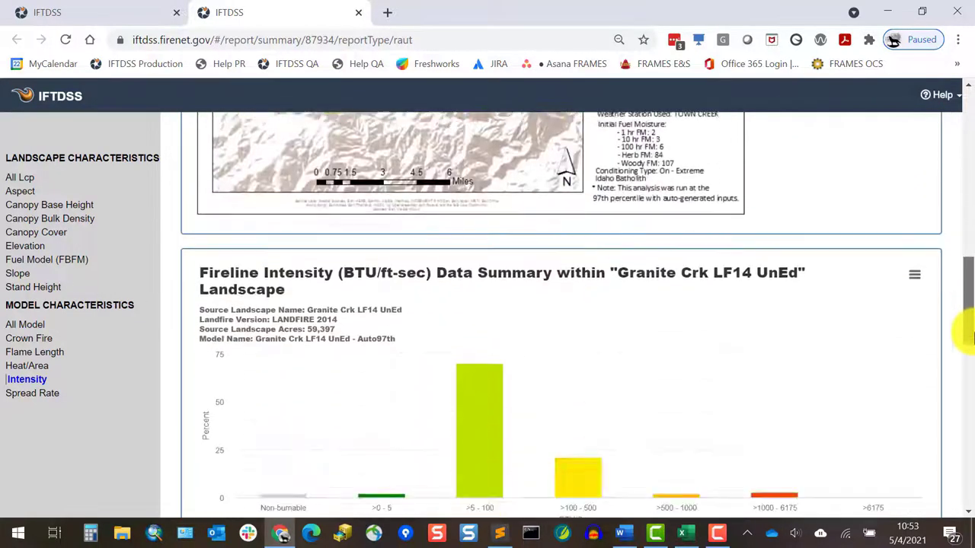
left_click(915, 274)
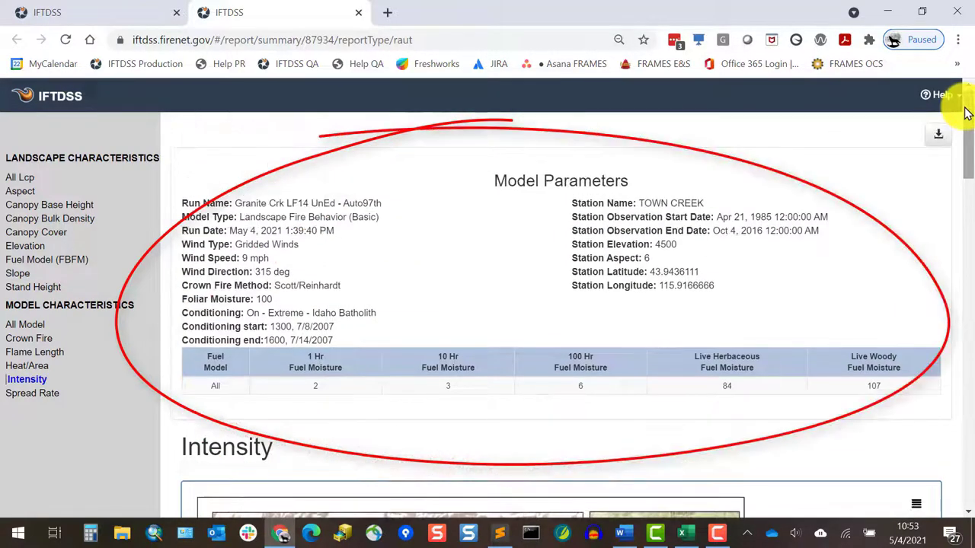
mouse_move(801, 128)
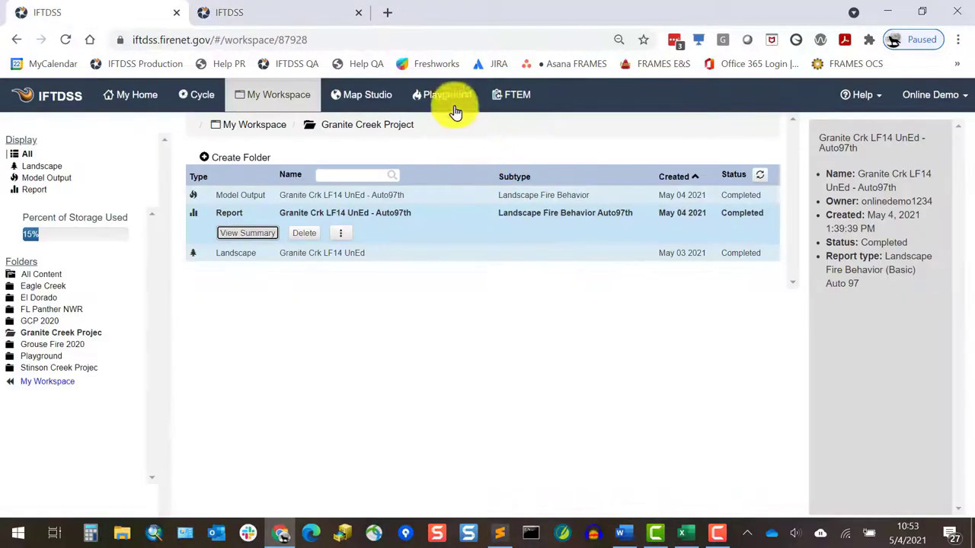
Step: In the Playground, review the Granite Crk LF14 UnEd - Auto97th run's model inputs and close them
left_click(441, 95)
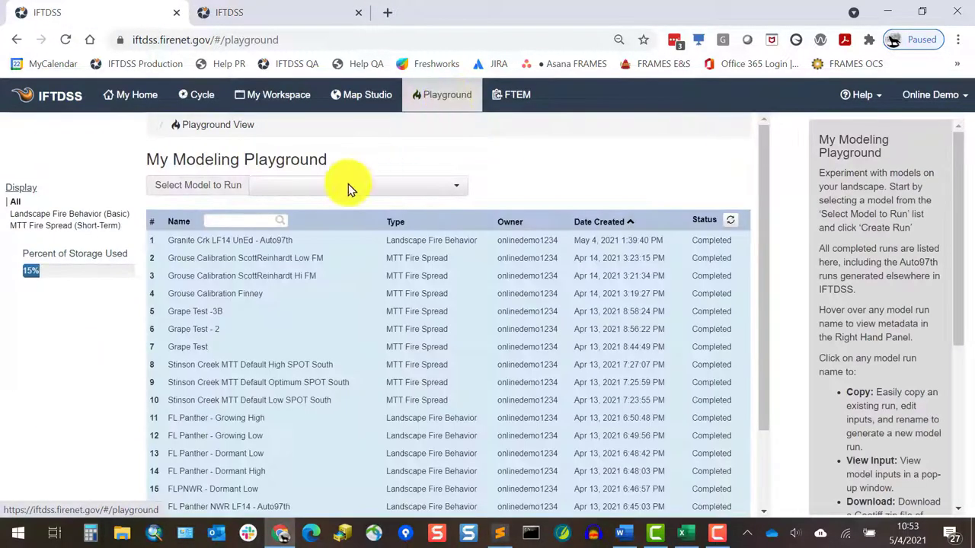
left_click(230, 240)
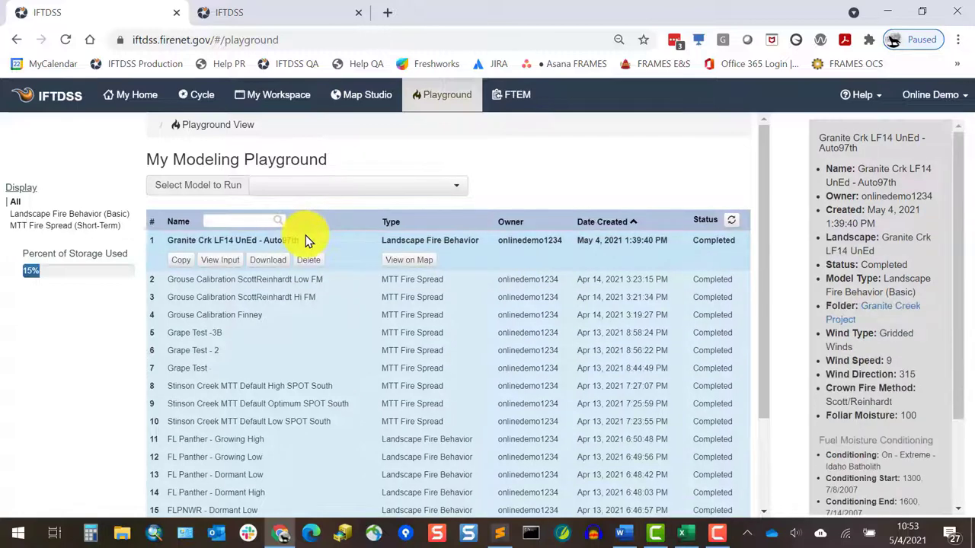
mouse_move(239, 261)
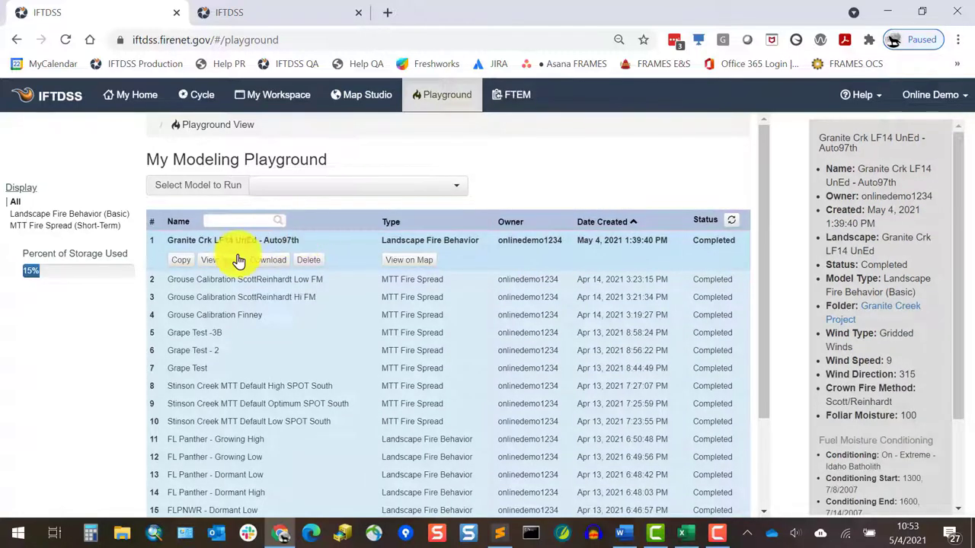
left_click(220, 259)
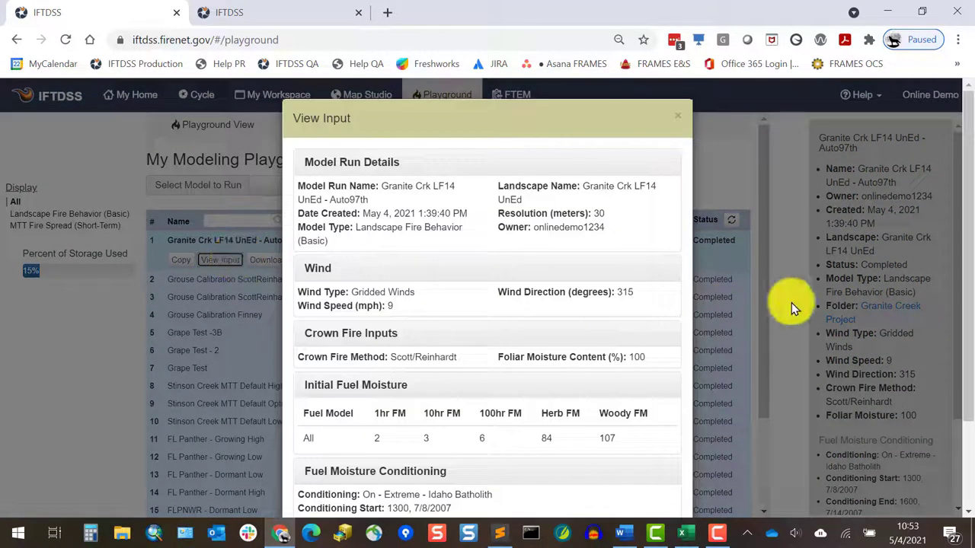
scroll("down", 3)
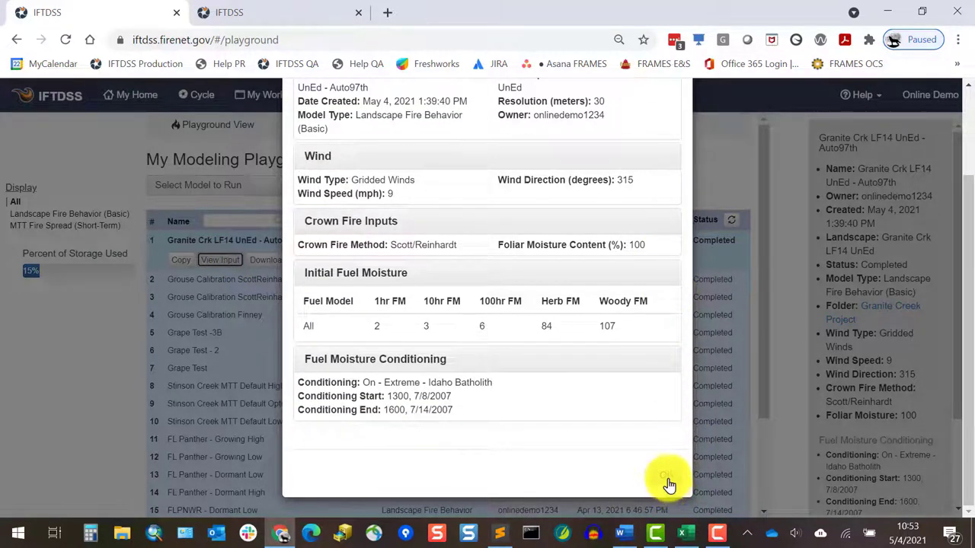
left_click(667, 478)
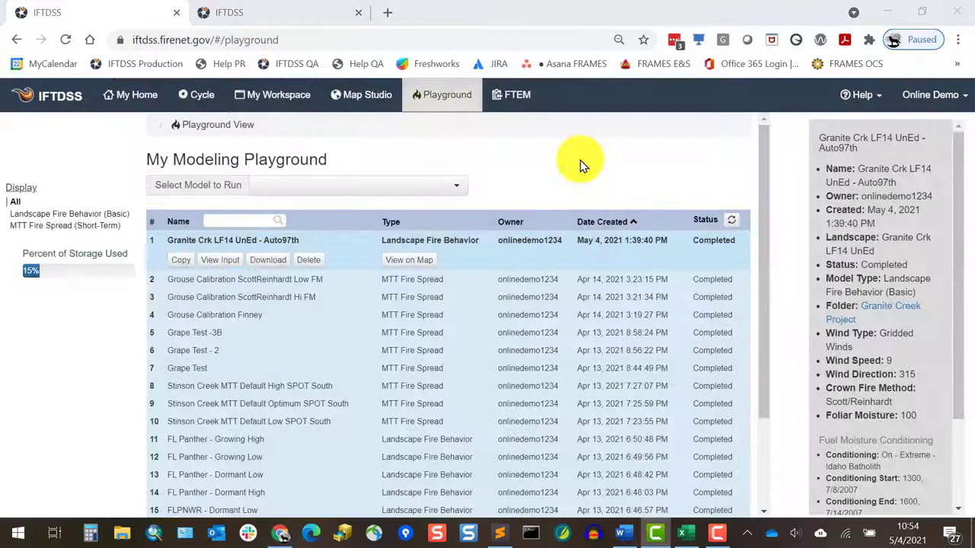
Step: Open Map Studio's Simulation Output Tools and tick a model run output
left_click(366, 95)
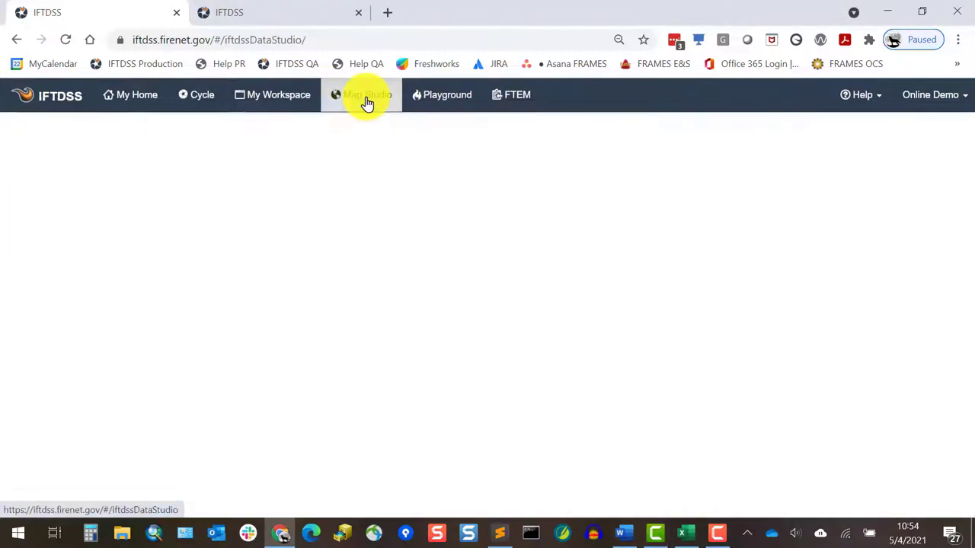
left_click(366, 94)
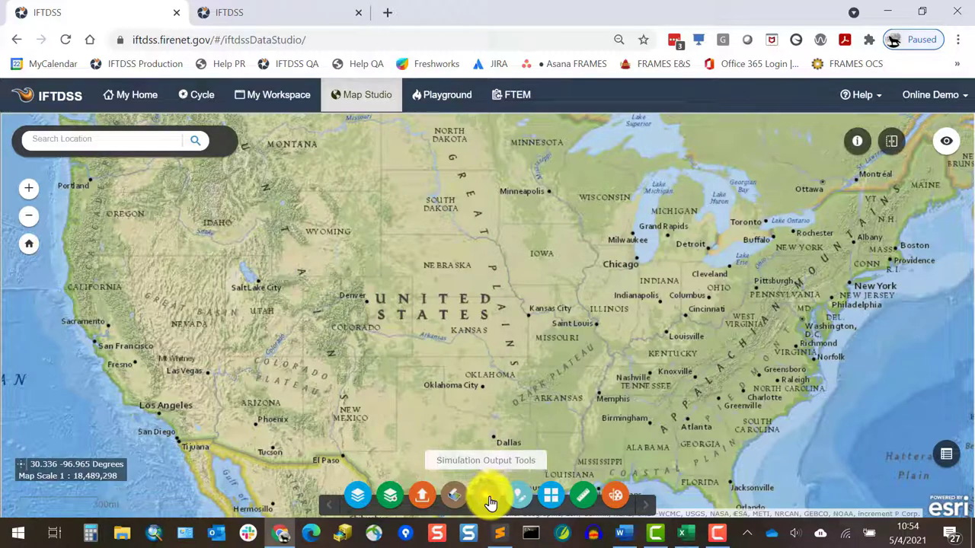
left_click(486, 495)
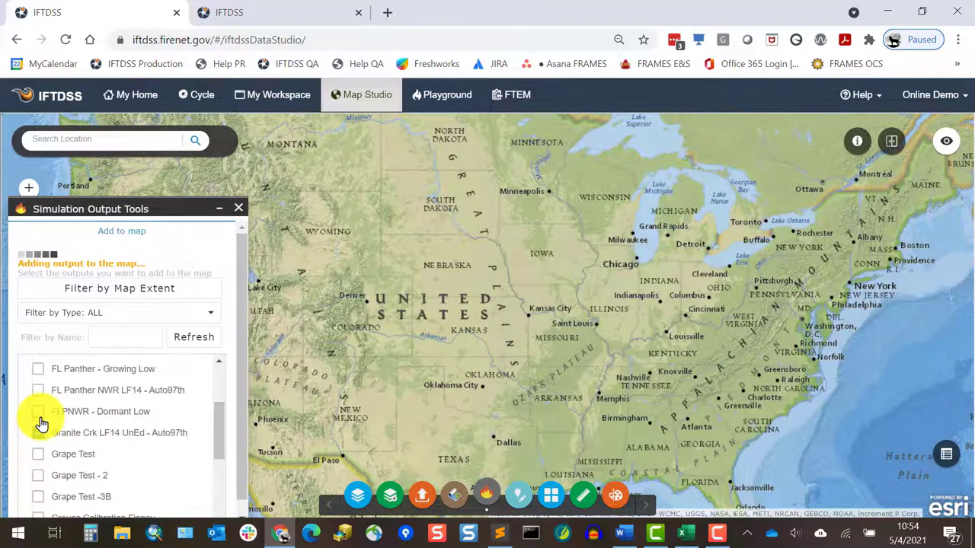
left_click(39, 432)
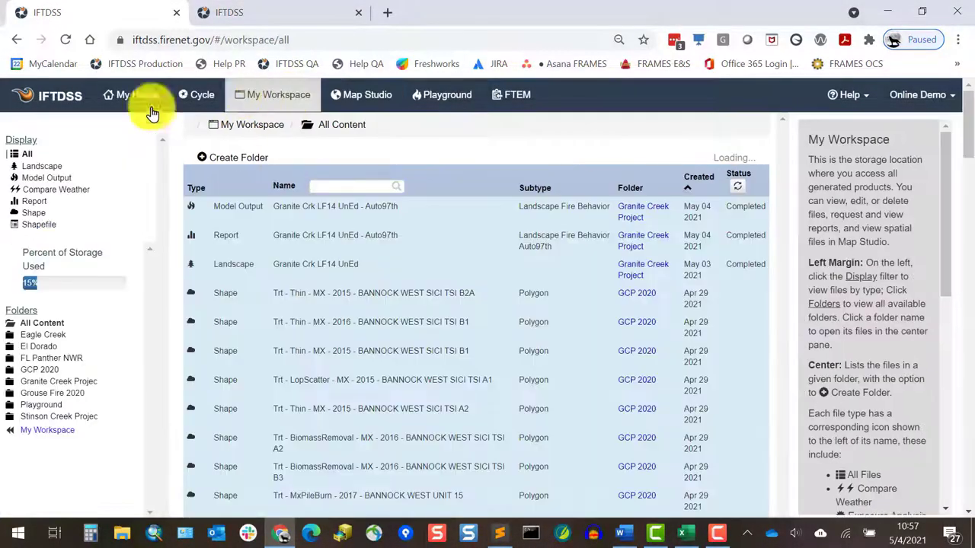
Step: Download the Granite Crk LF14 UnEd - Auto97th Model Output zip from the Granite Creek Project folder
left_click(58, 382)
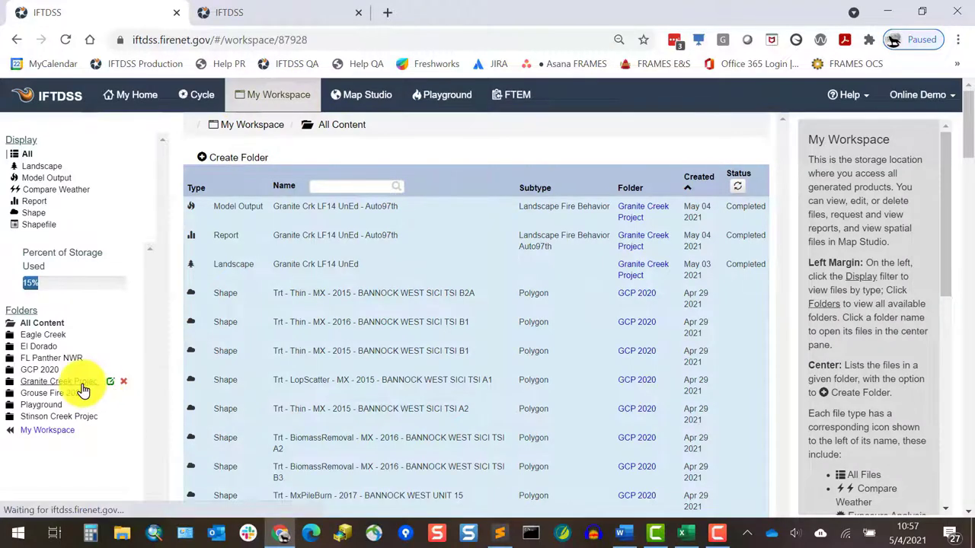
left_click(59, 382)
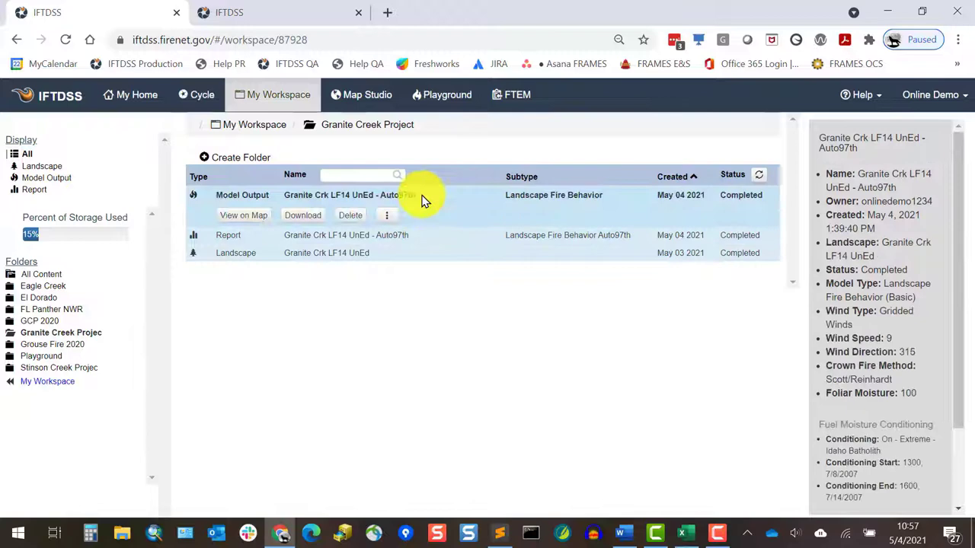
left_click(302, 215)
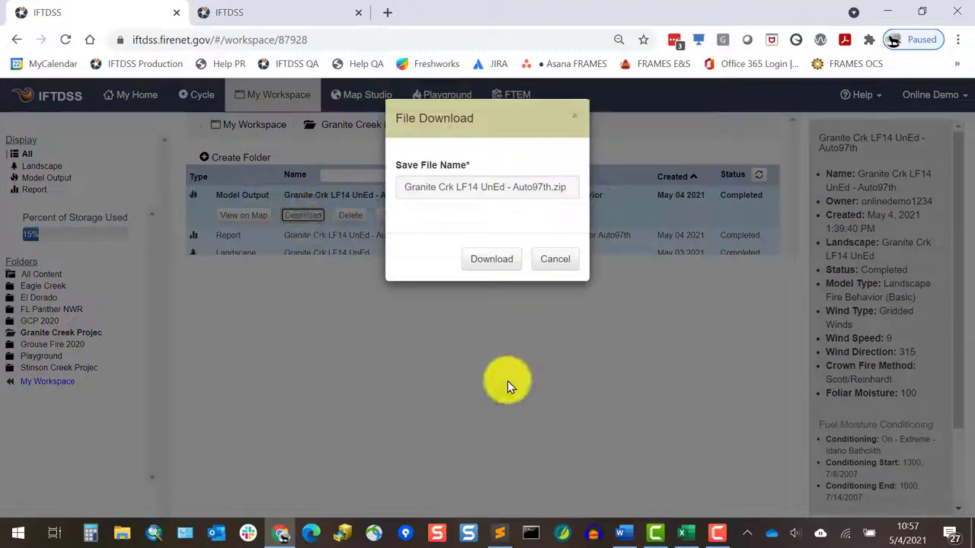
left_click(491, 259)
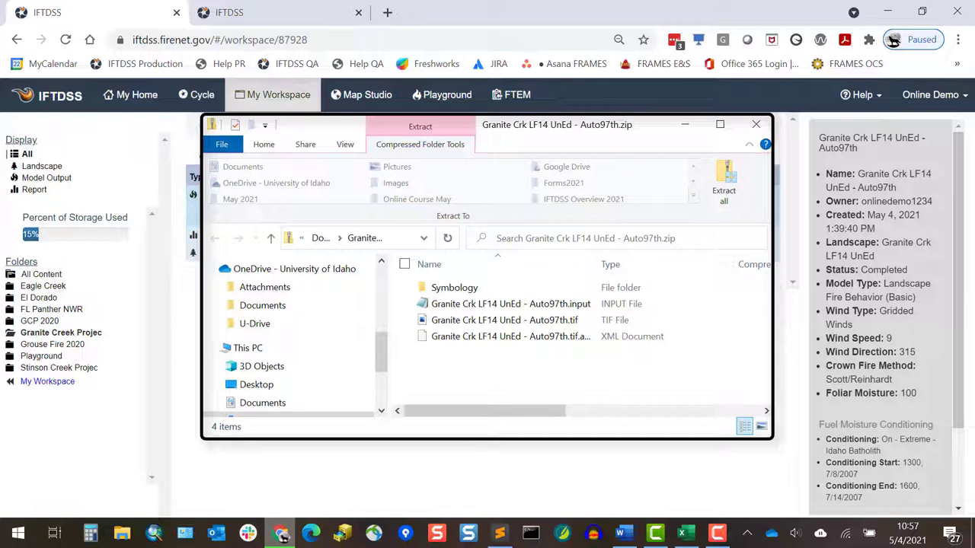
Step: Inspect the zip's Symbology folder, close File Explorer, and select the Granite Crk Auto97th report
left_click(504, 320)
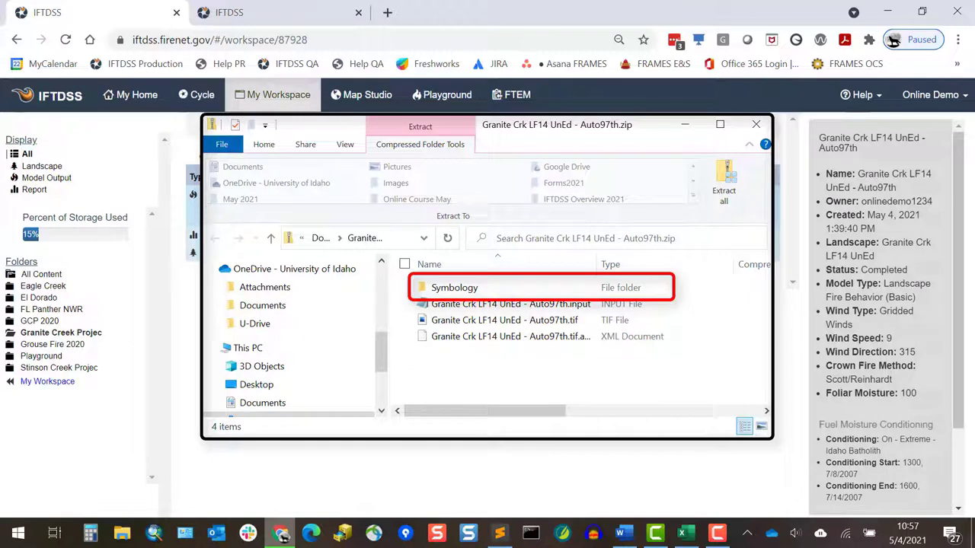
left_click(504, 304)
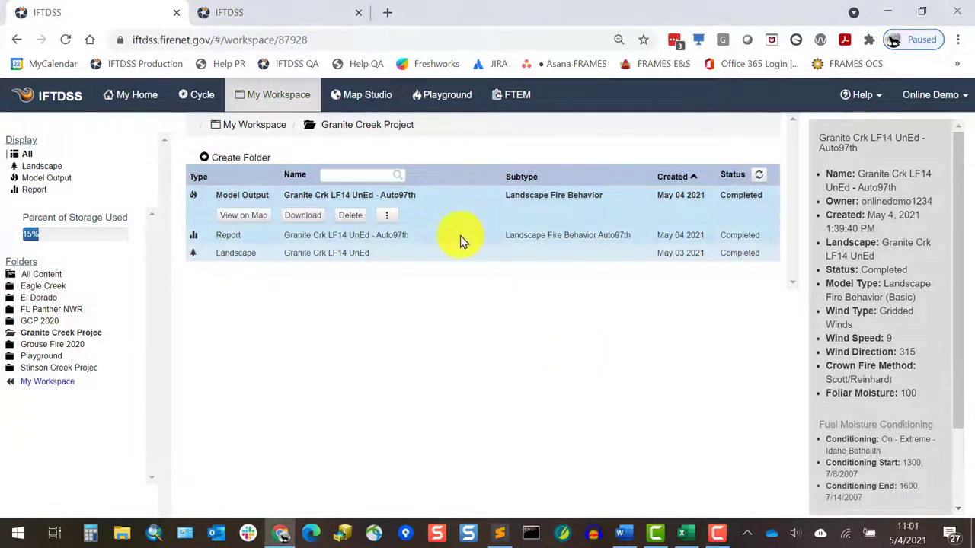
left_click(345, 234)
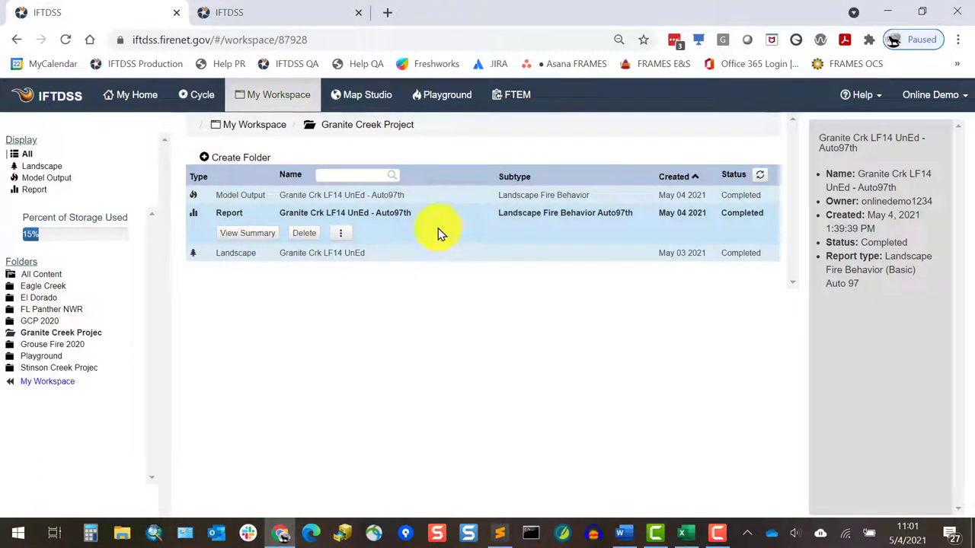